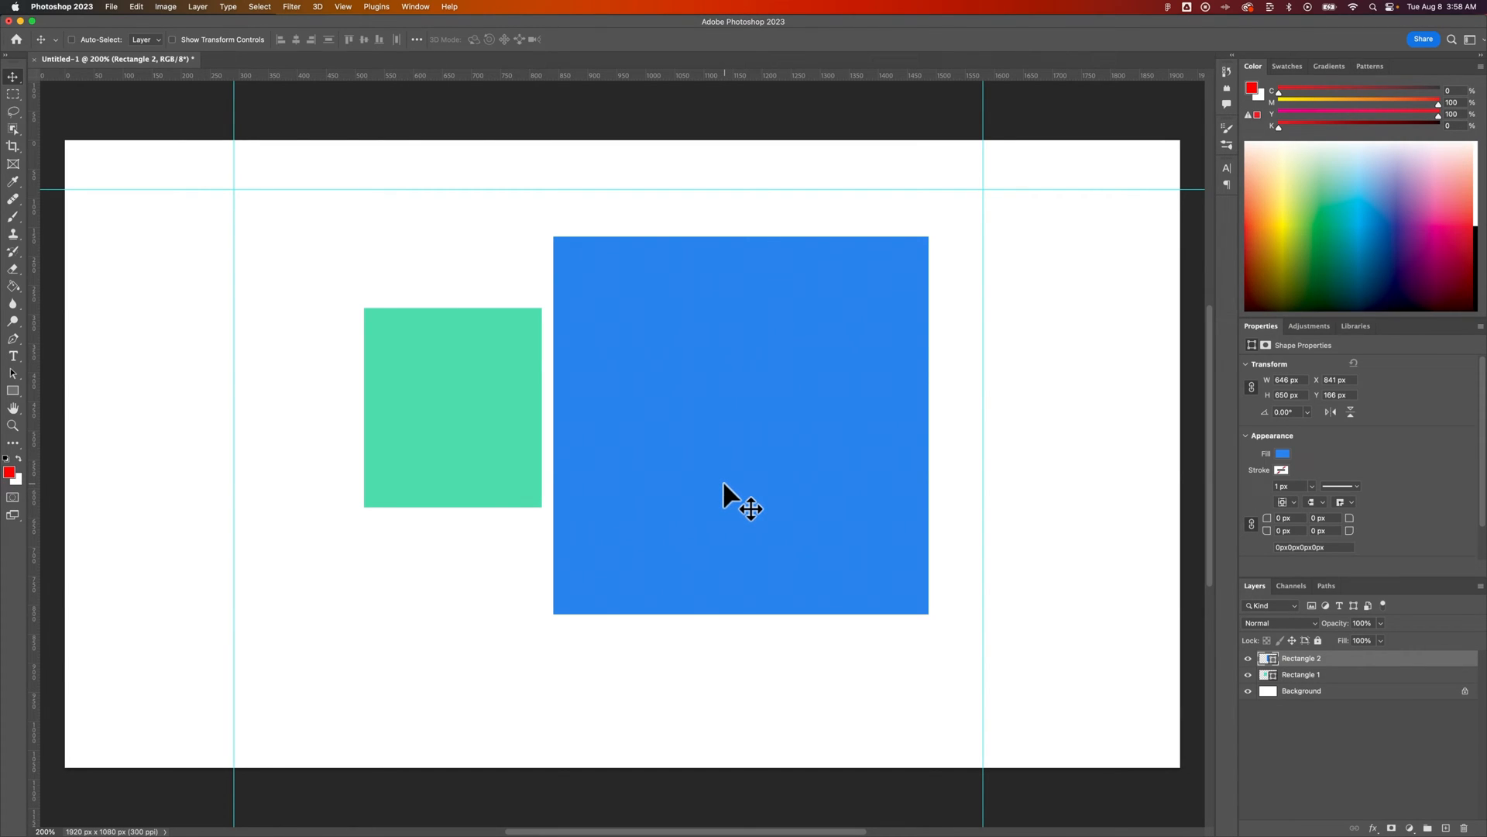
pyautogui.moveTo(745, 500)
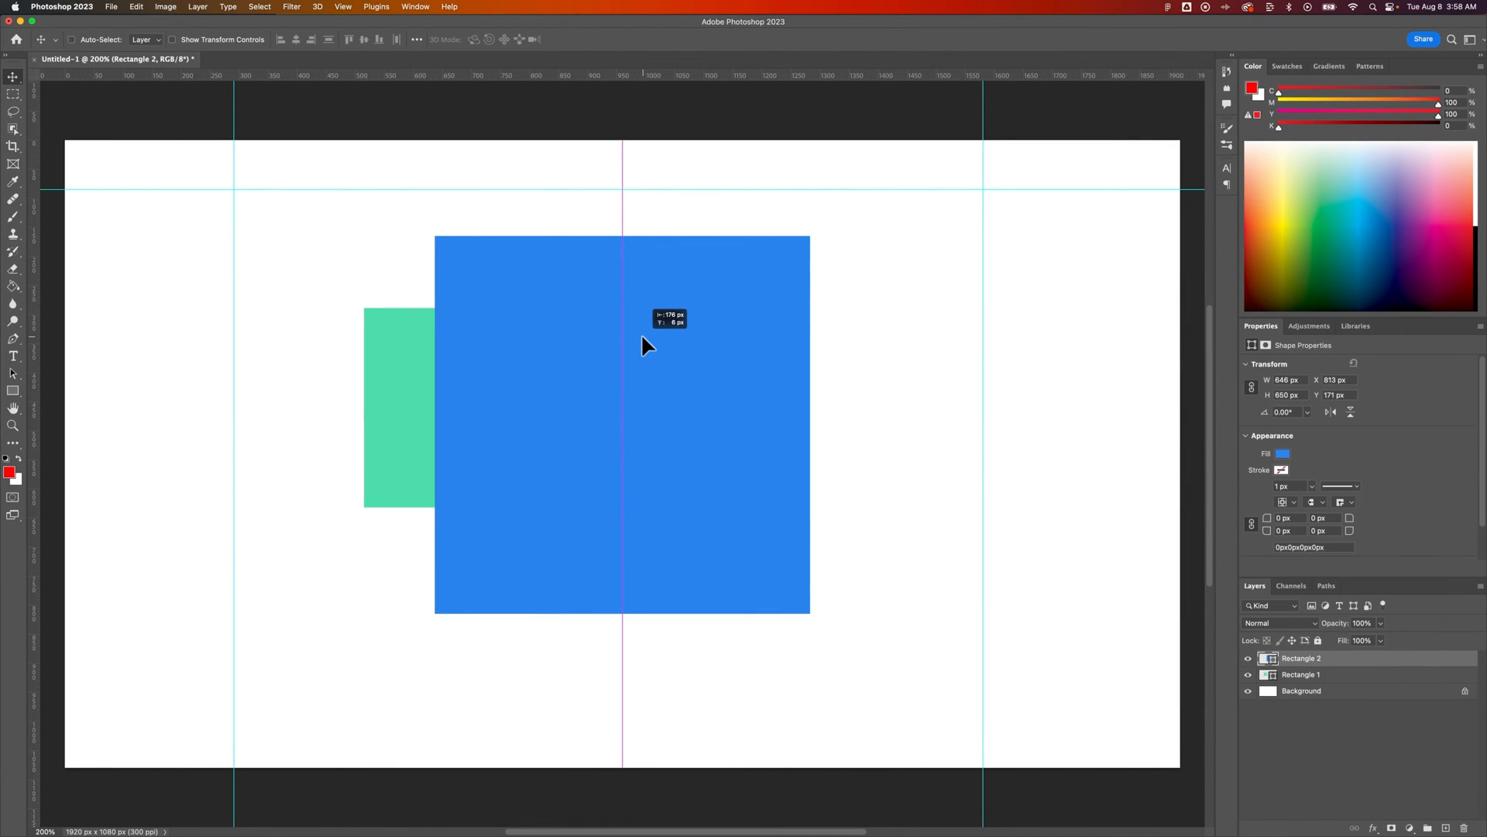
# Enable Snap from the View menu so moved shapes cling to edges.
pyautogui.click(342, 6)
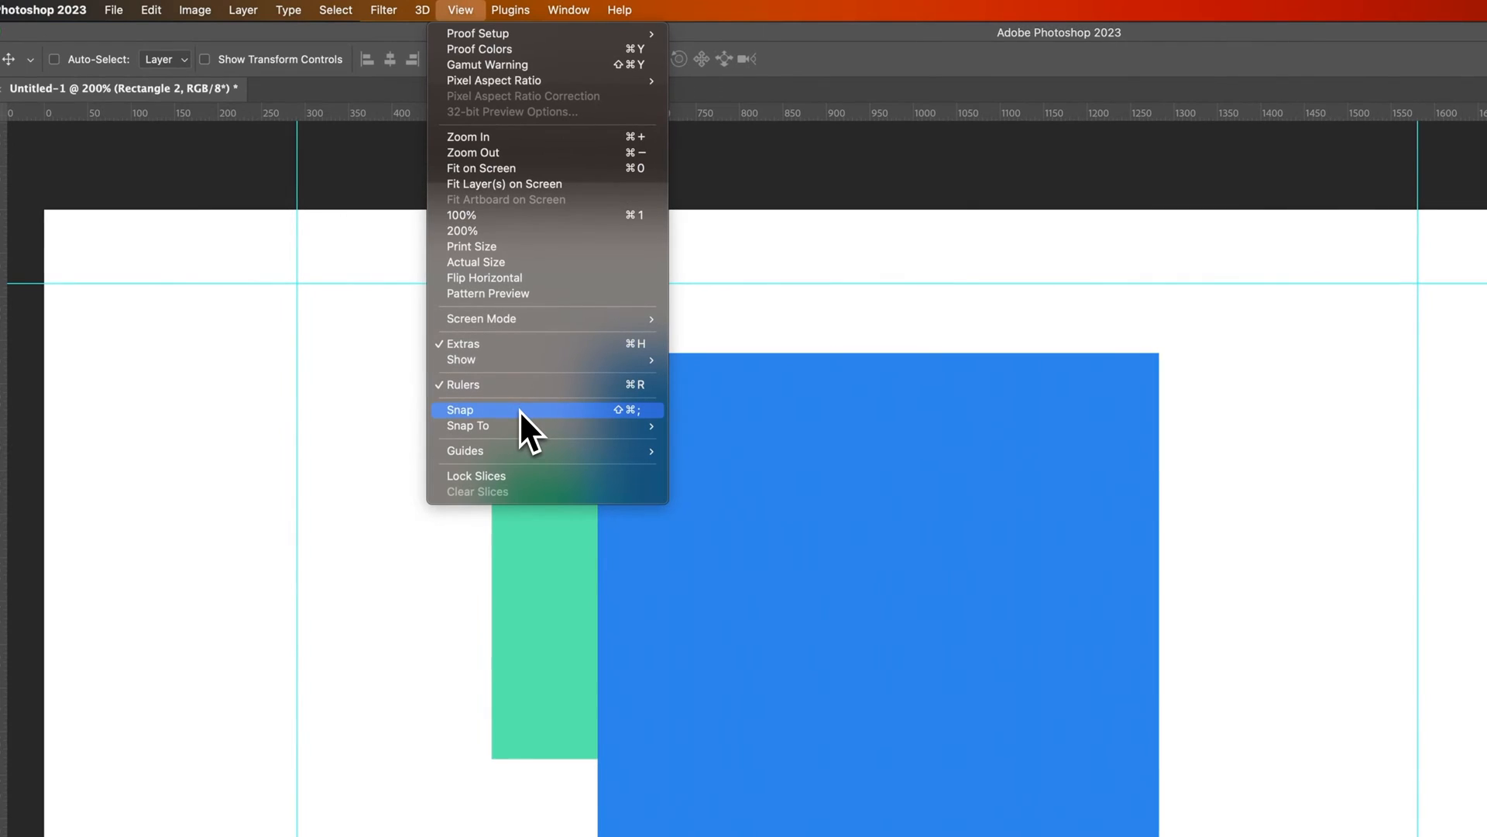
pyautogui.click(460, 409)
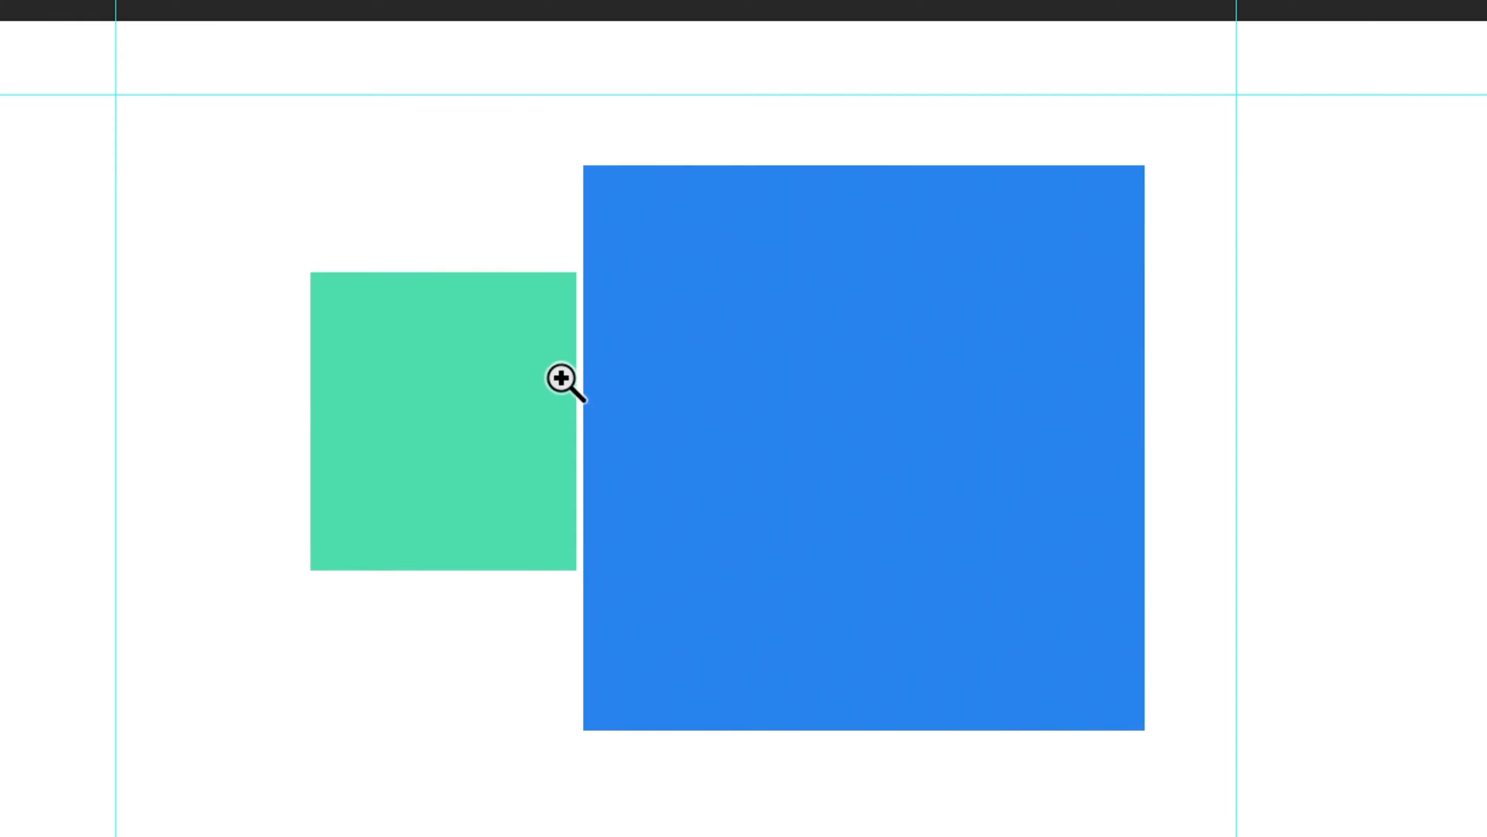
# Move the blue square until it snaps flush against the green square's right edge.
pyautogui.click(561, 378)
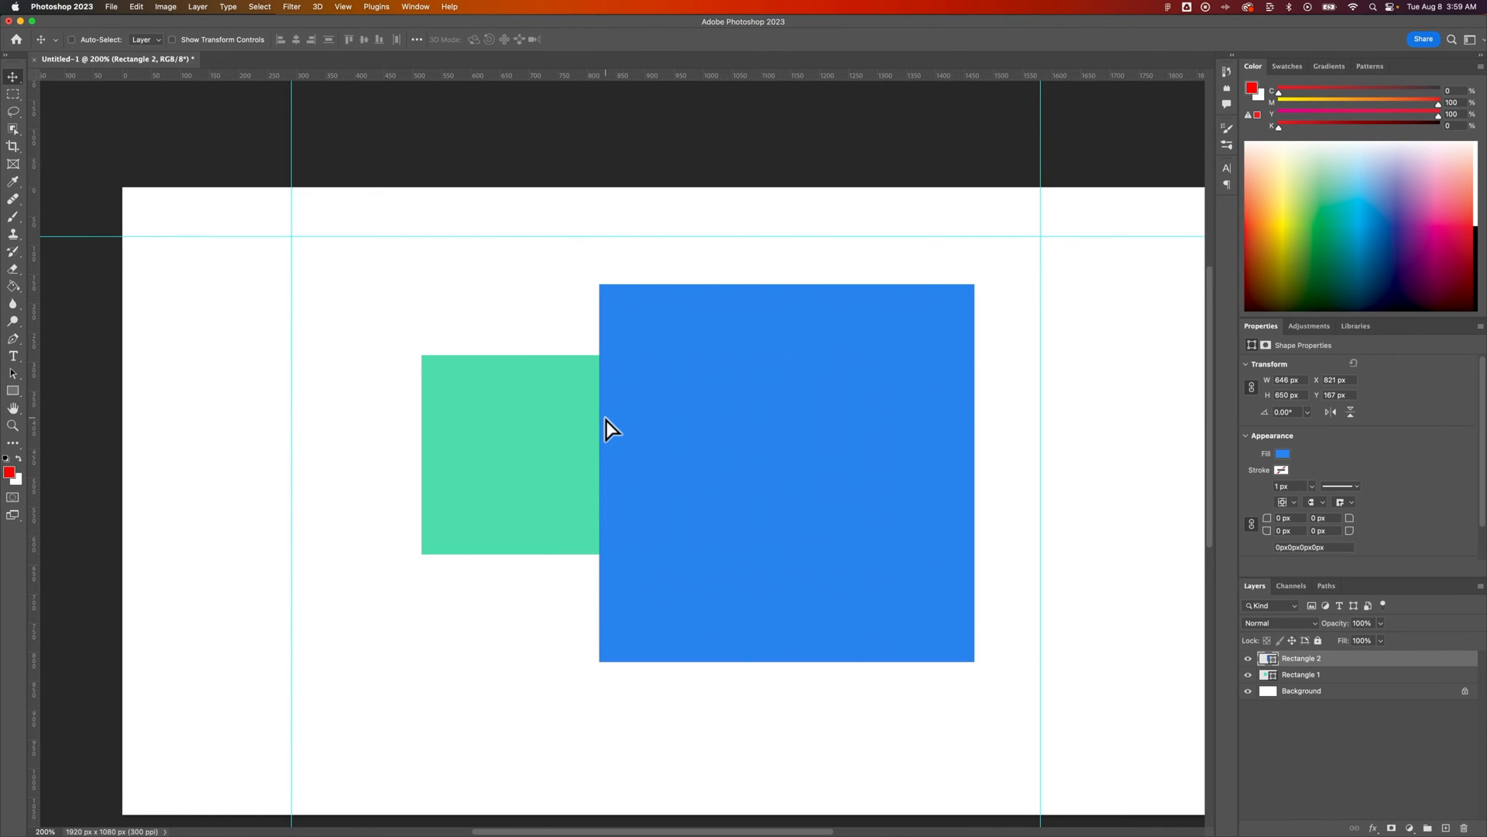
pyautogui.moveTo(639, 264)
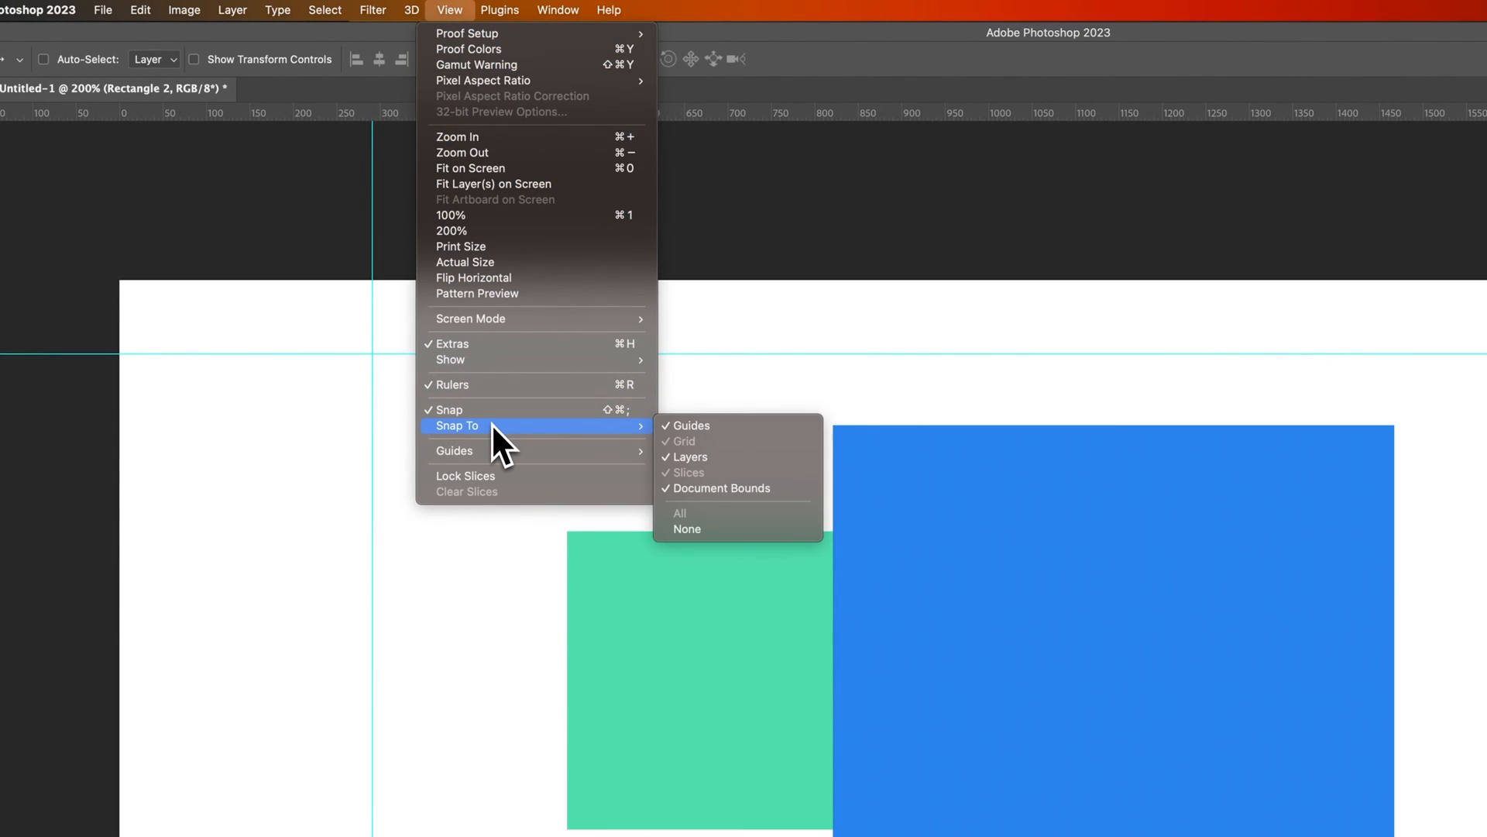
pyautogui.moveTo(542, 449)
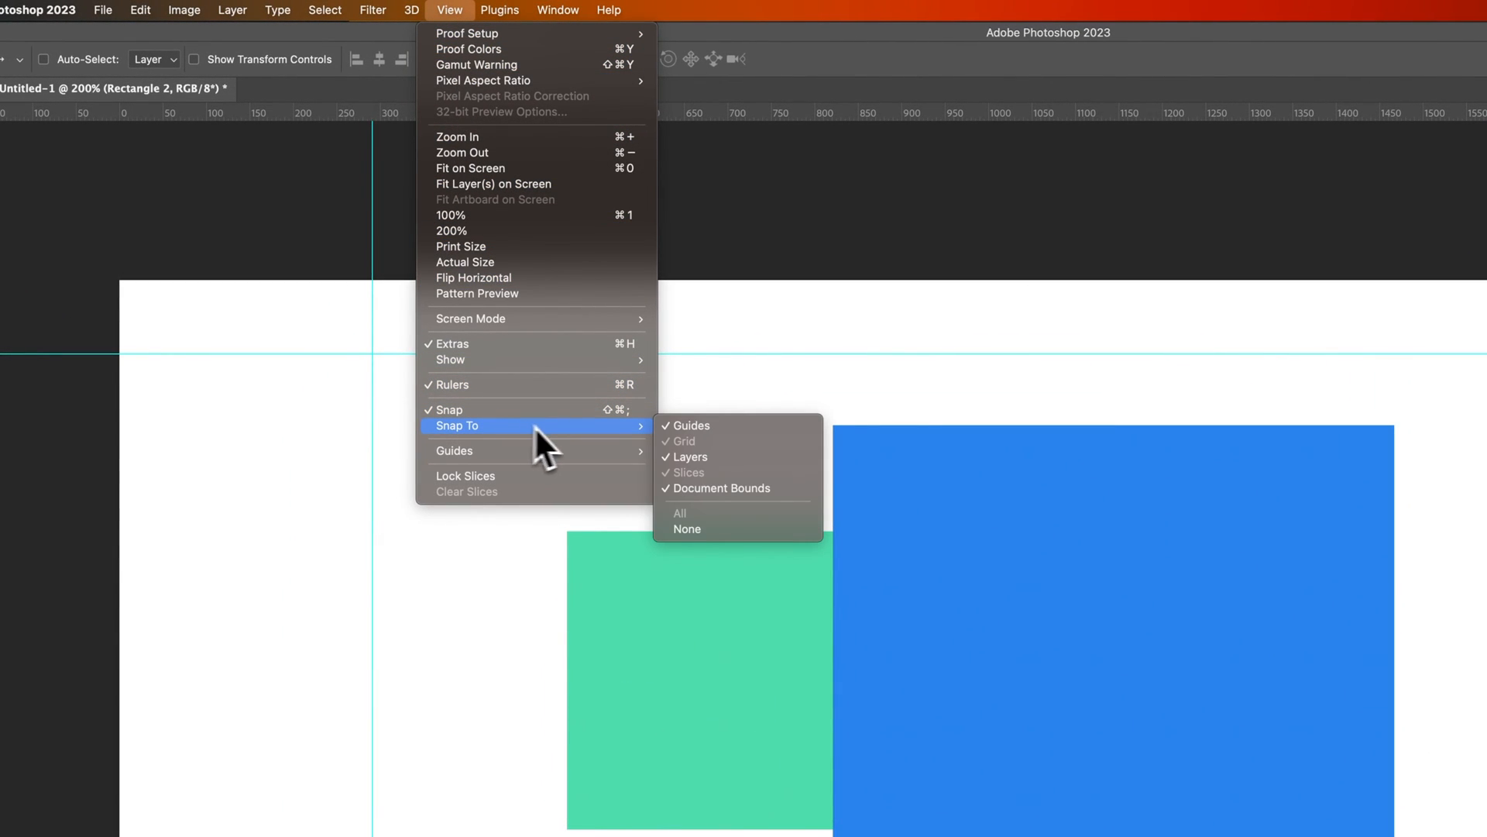
pyautogui.moveTo(728, 482)
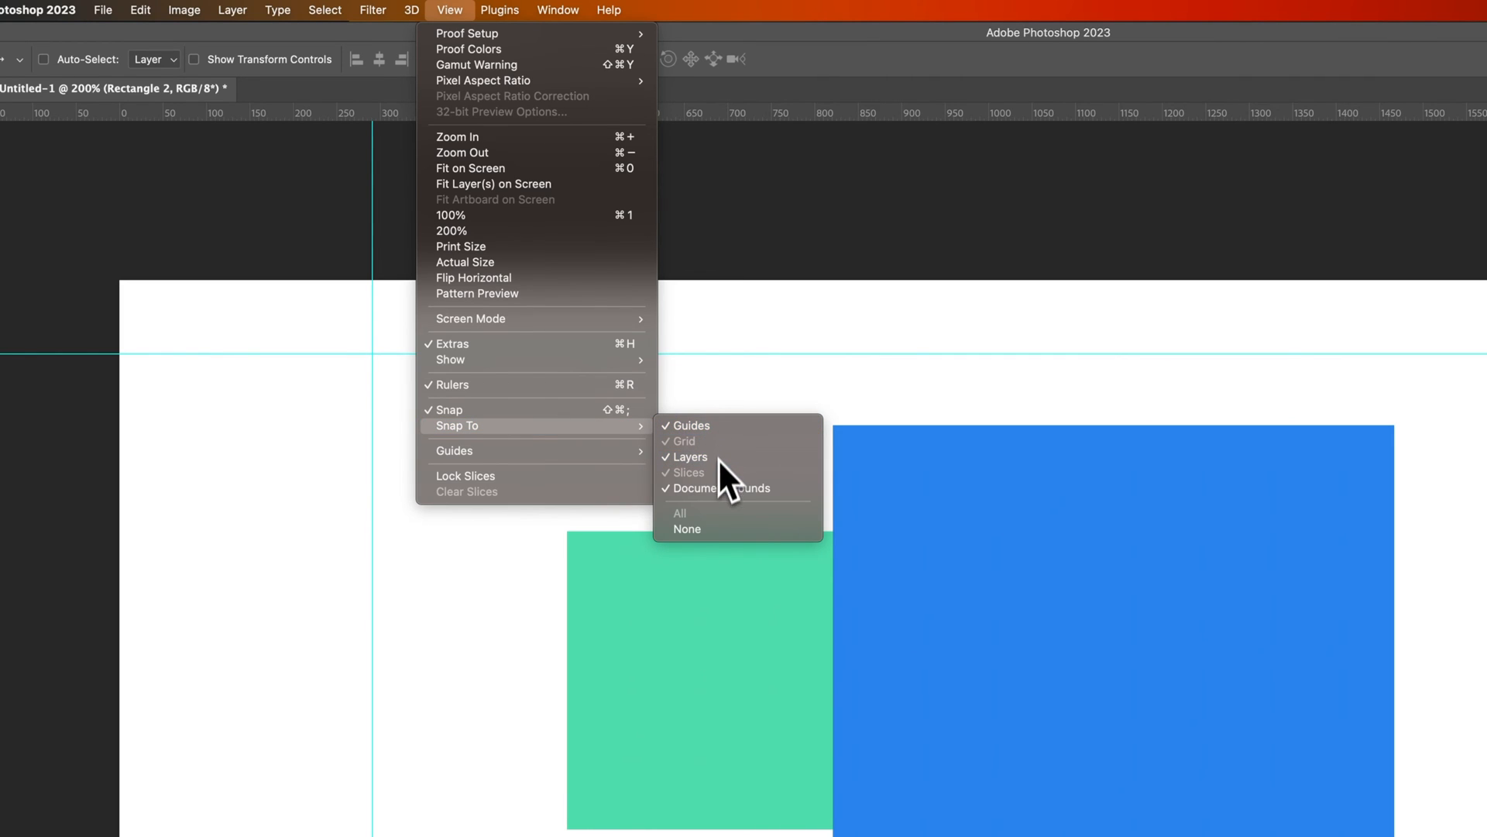
pyautogui.moveTo(688, 424)
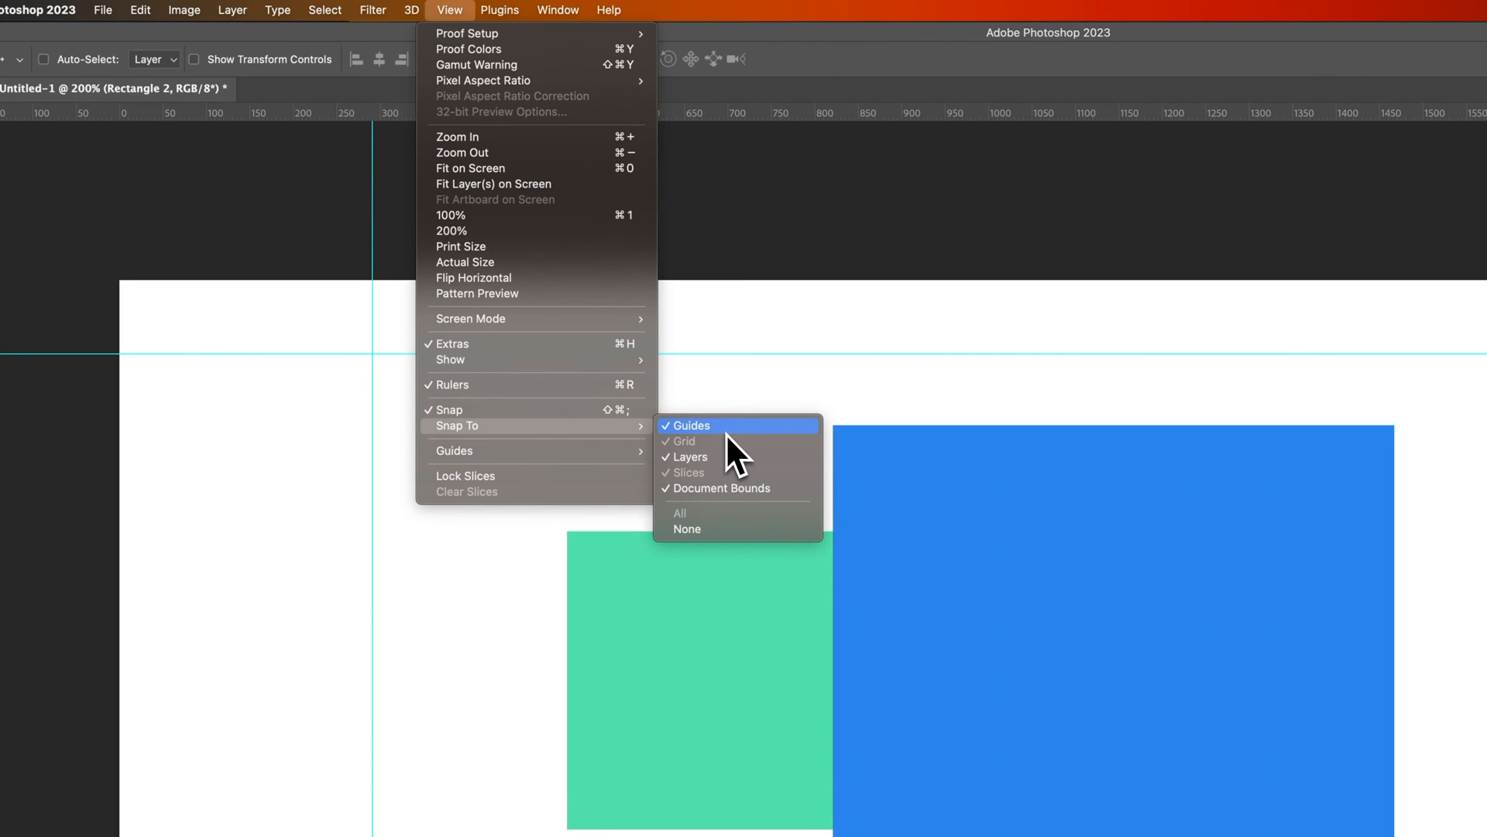
pyautogui.moveTo(725, 455)
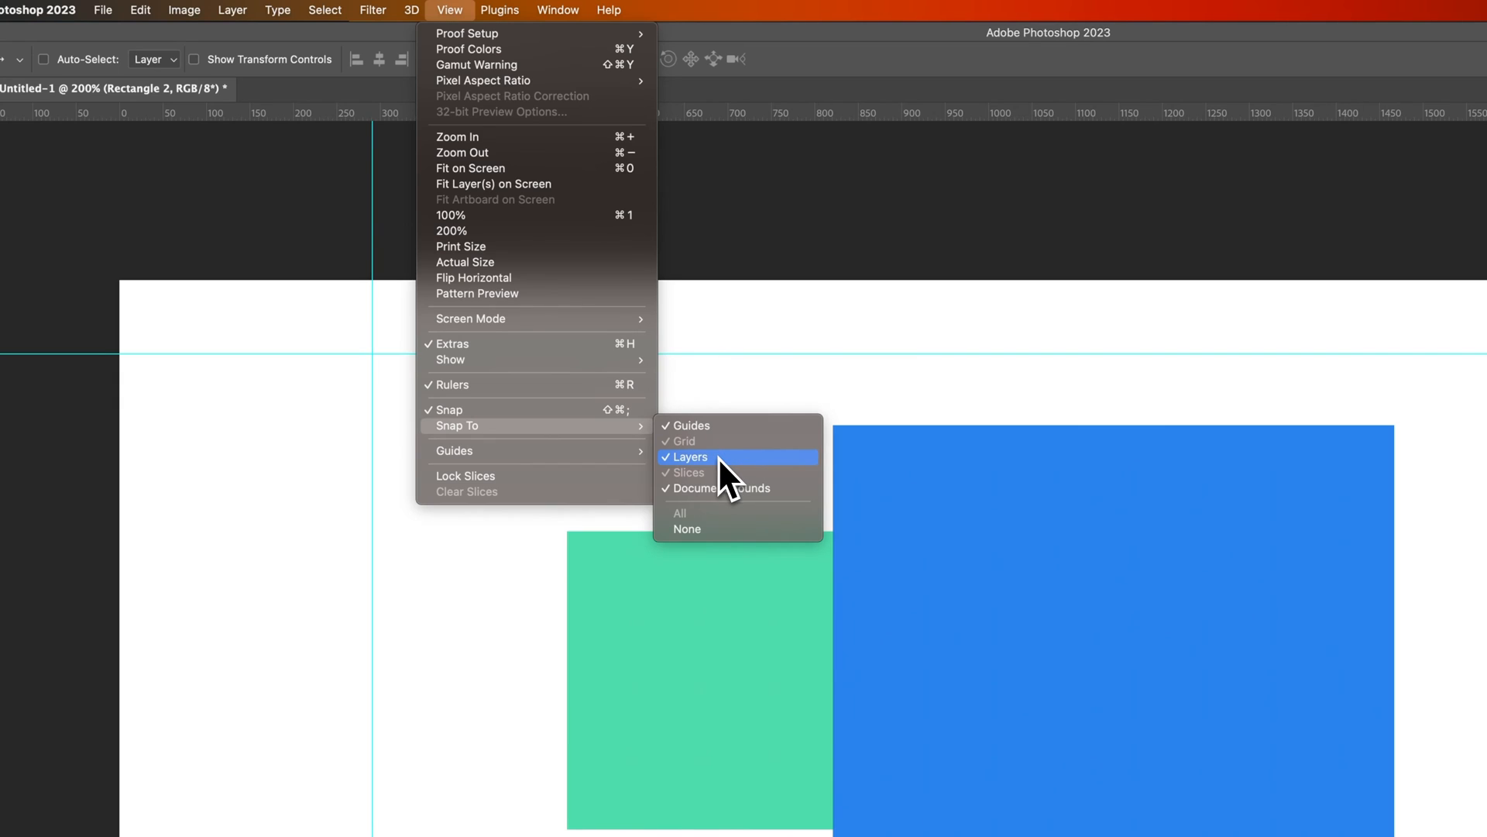
pyautogui.moveTo(686, 424)
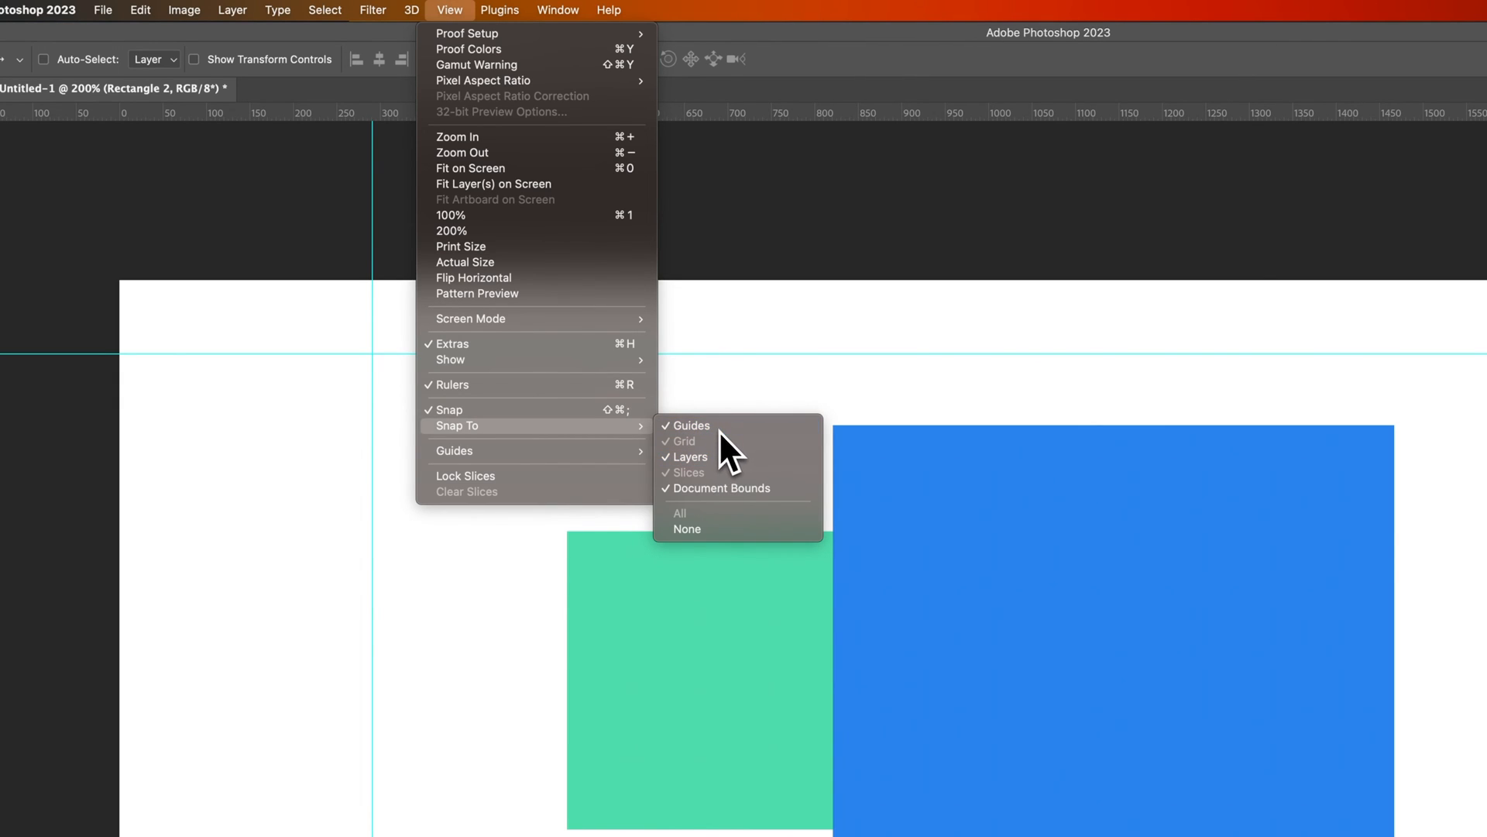
pyautogui.moveTo(688, 457)
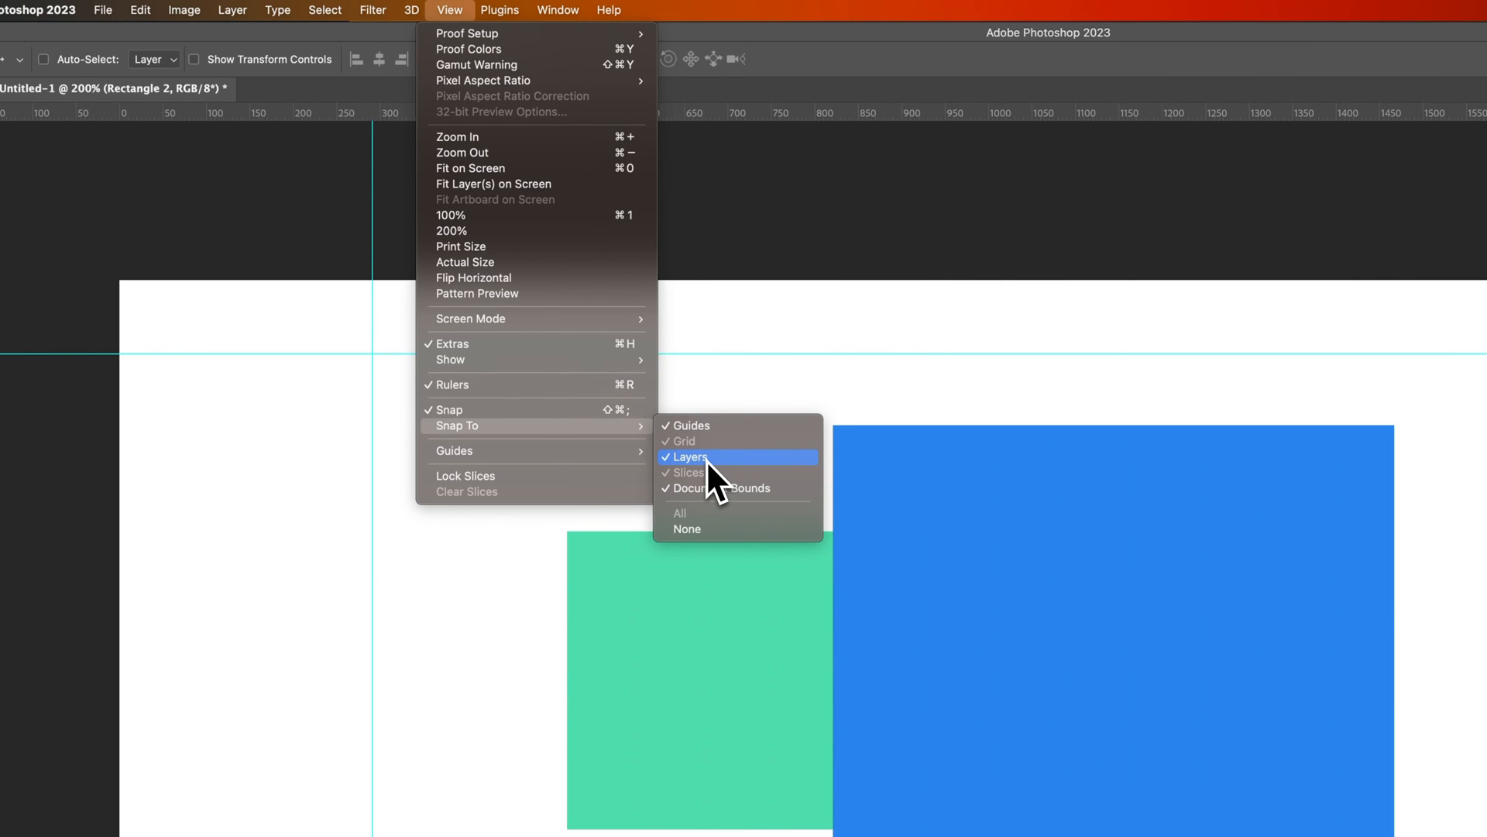
pyautogui.click(691, 457)
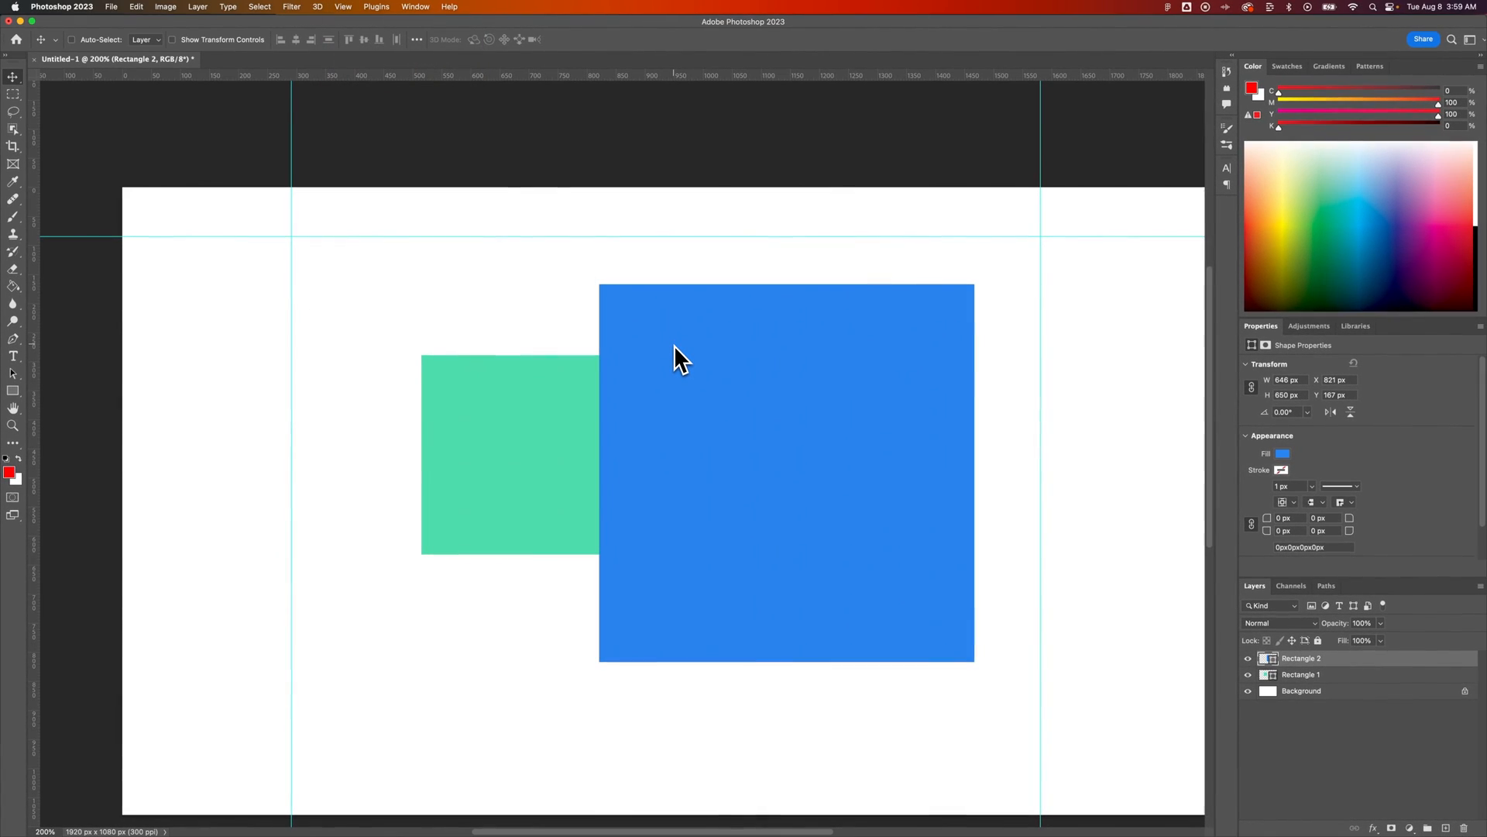